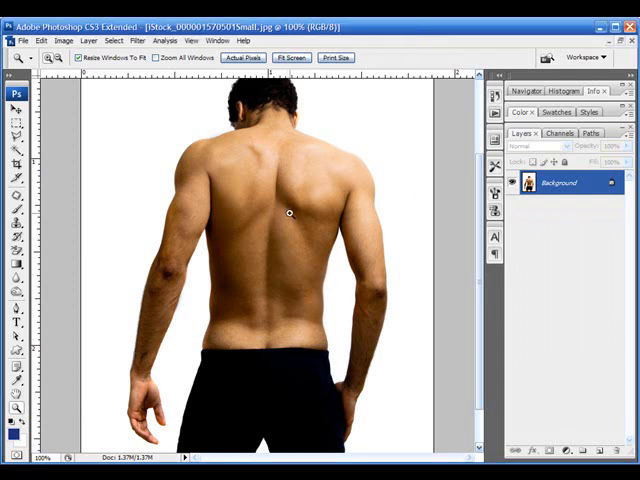
mouse_move(280, 212)
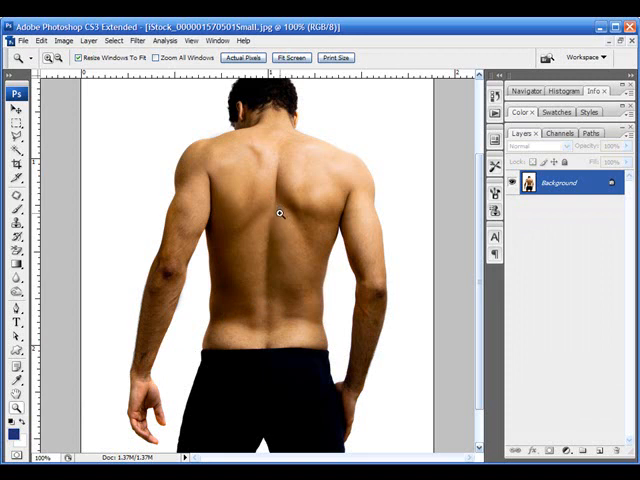
mouse_move(278, 221)
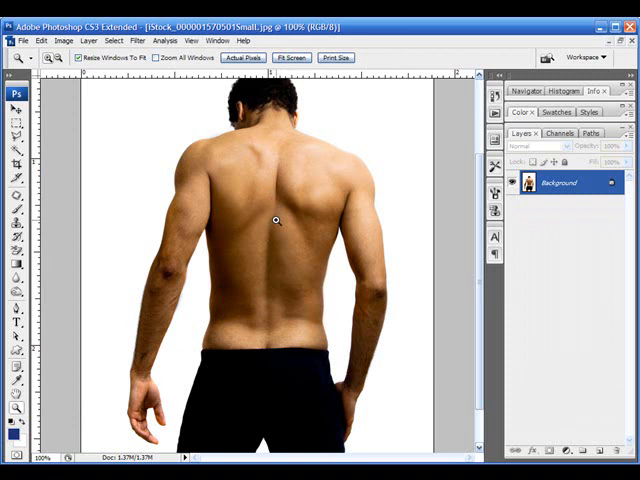
mouse_move(360, 186)
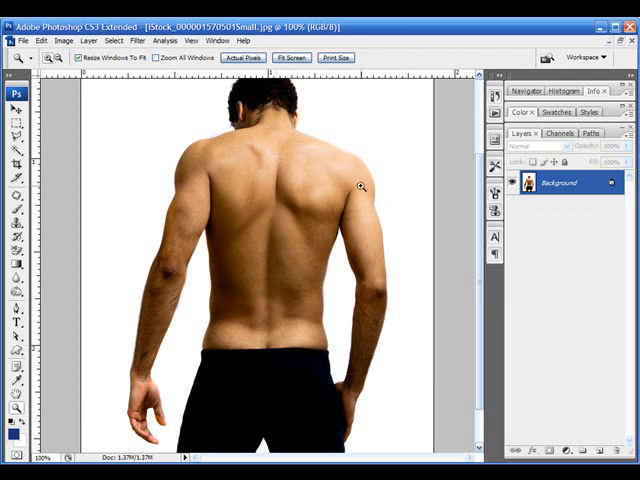
Step: Zoom to 200% on the man's back and pan down to the hanging hand
click(357, 188)
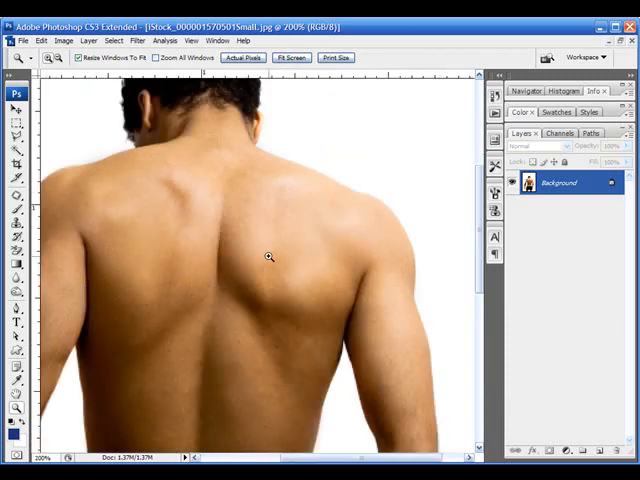
drag(270, 255, 282, 240)
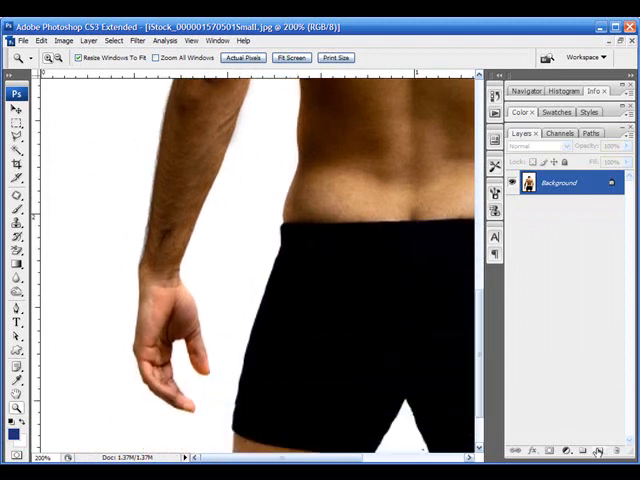
Step: Create a new empty Layer 1 above the background photo
click(580, 451)
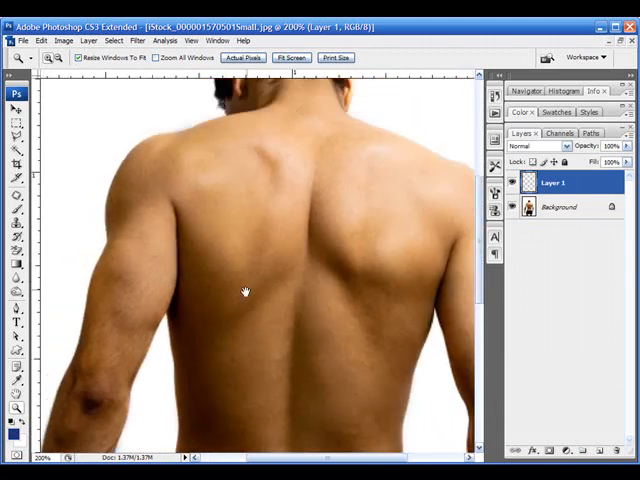
mouse_move(177, 187)
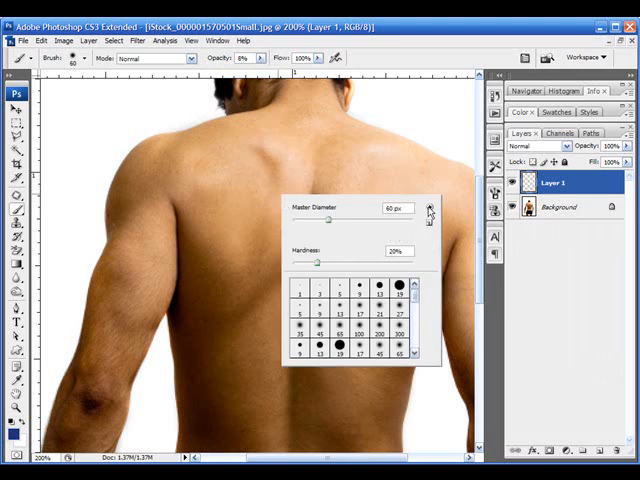
Step: Load an additional brush set and pick a textured 66 px sampled brush at low opacity
click(430, 208)
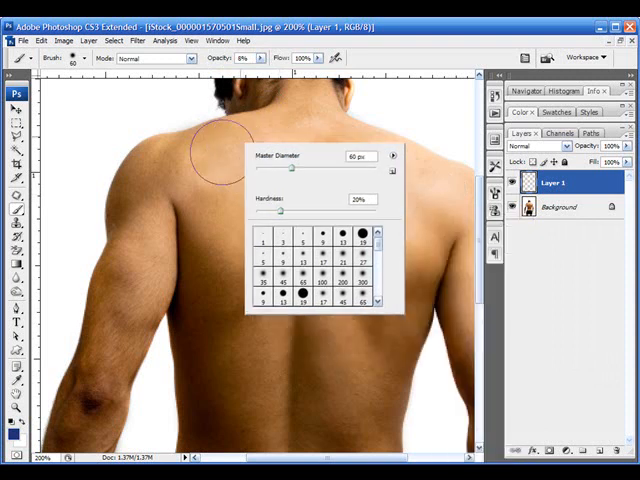
click(392, 156)
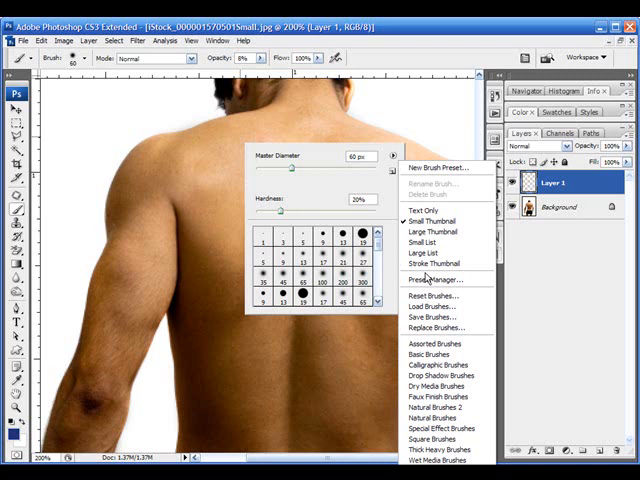
mouse_move(430, 402)
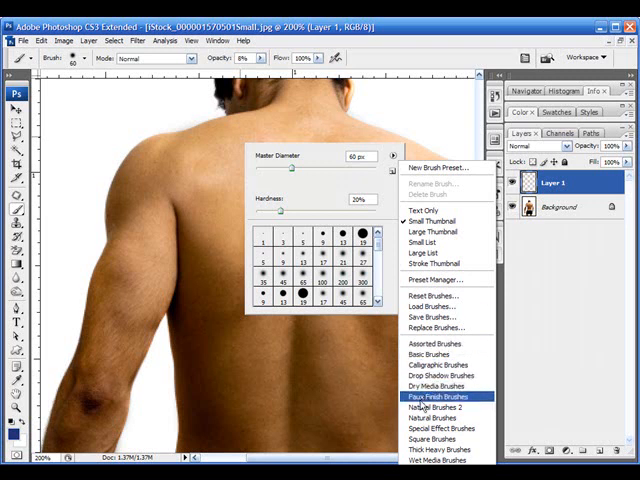
mouse_move(422, 387)
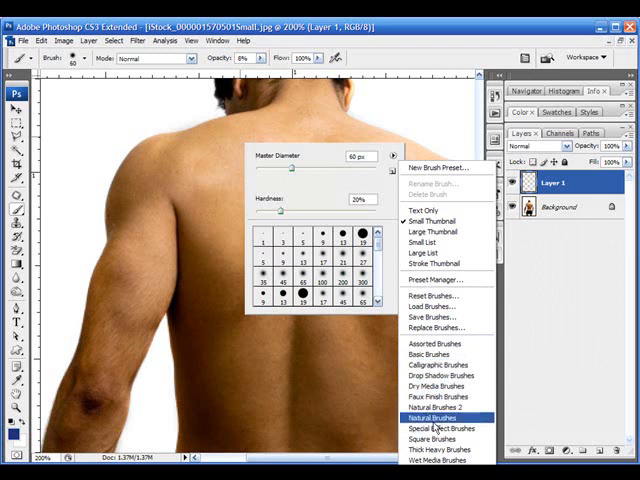
mouse_move(420, 385)
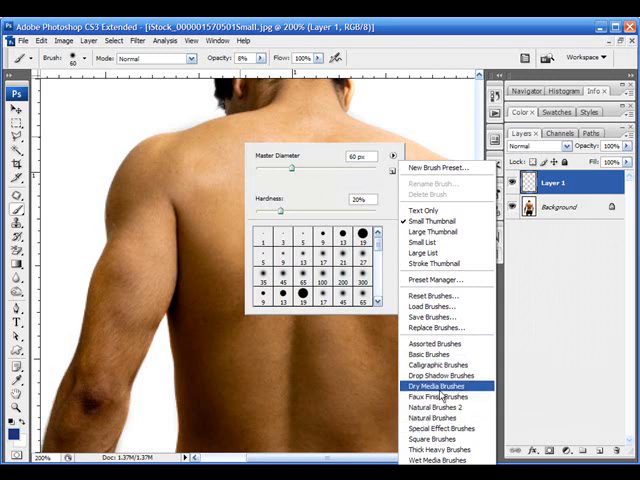
click(424, 382)
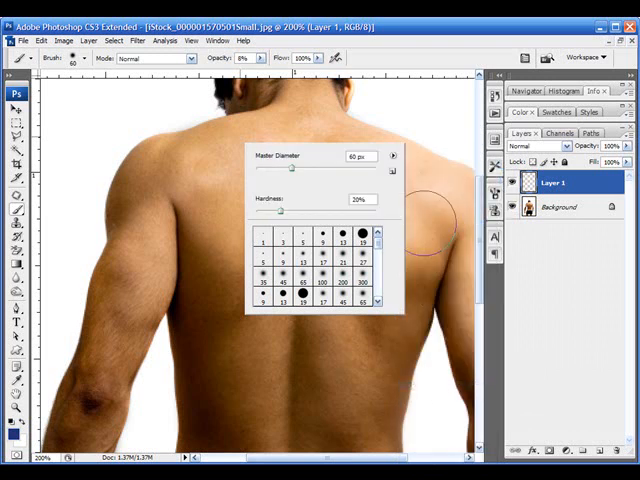
scroll(down, 3)
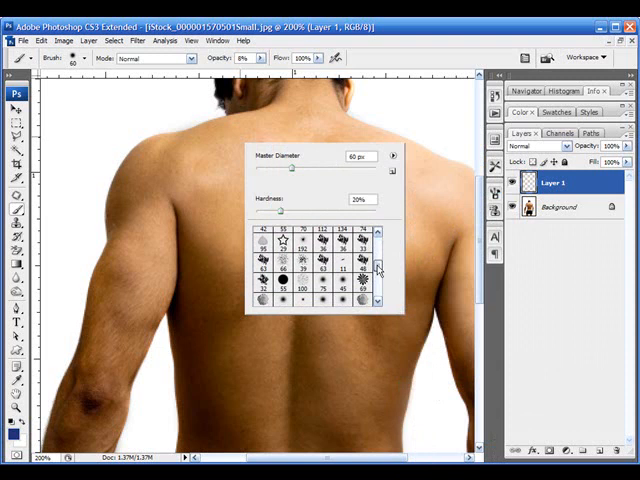
scroll(down, 3)
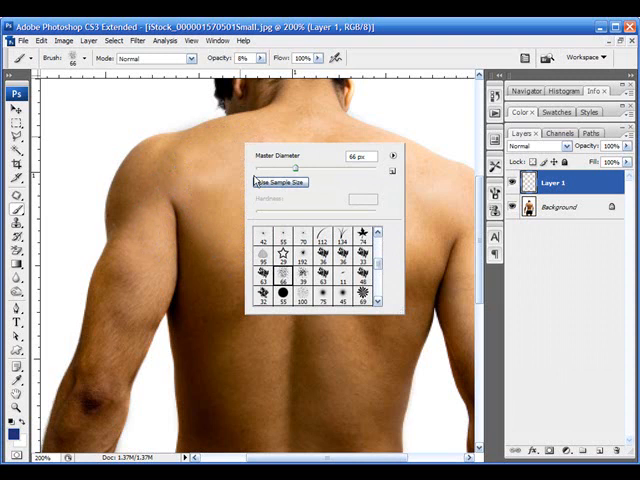
Step: Set the brush to 36 px and paint a speckled test dab on the upper back
triple_click(360, 155)
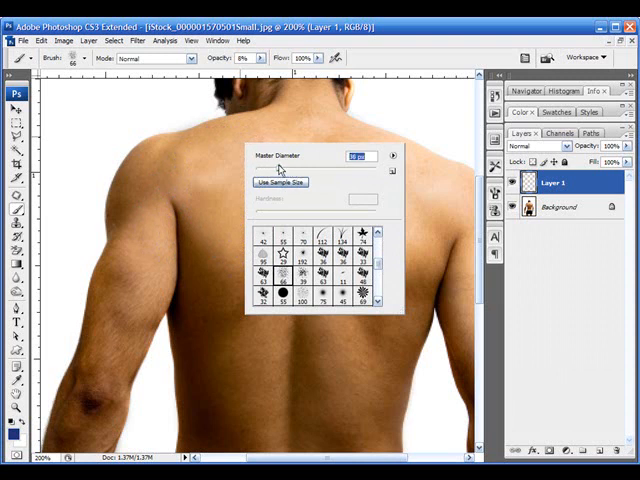
click(290, 190)
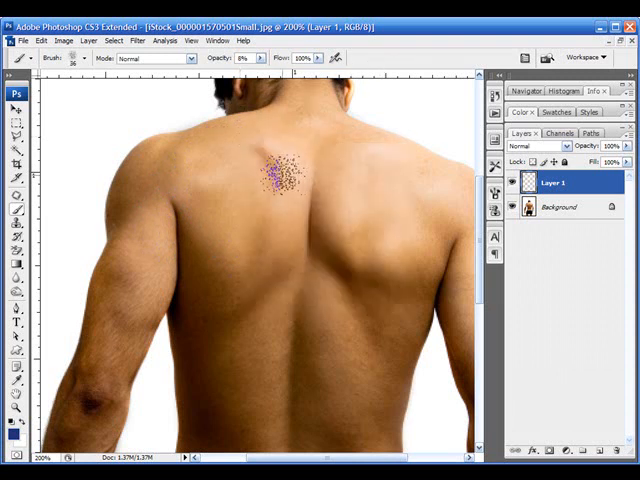
click(14, 57)
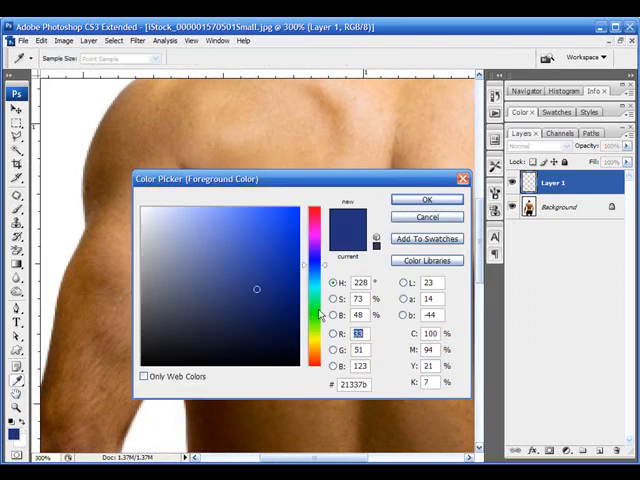
Step: Pick bright red (#fd0000) as the foreground painting colour
click(314, 210)
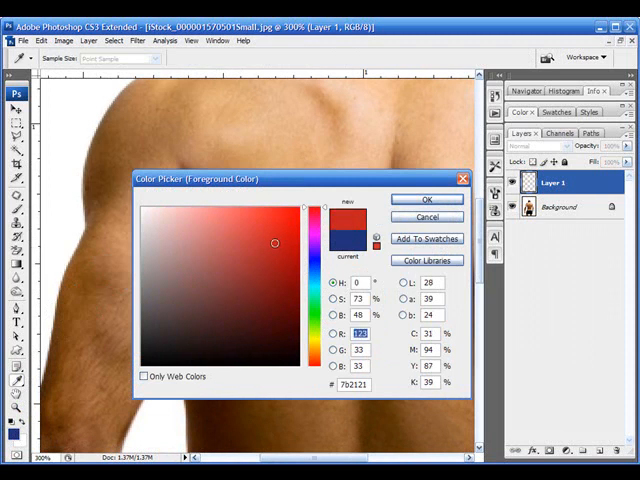
click(300, 205)
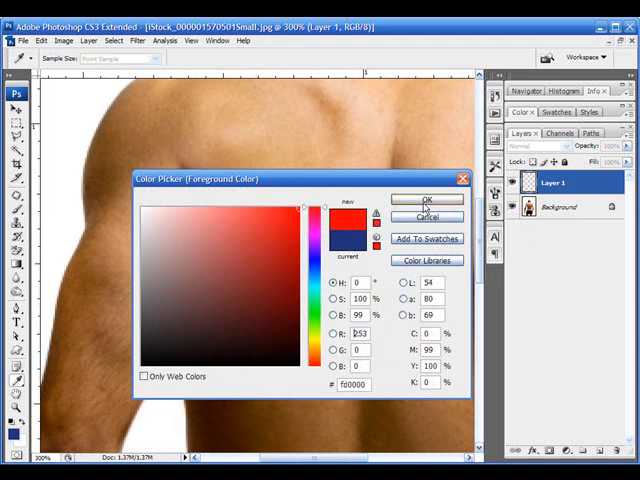
click(427, 198)
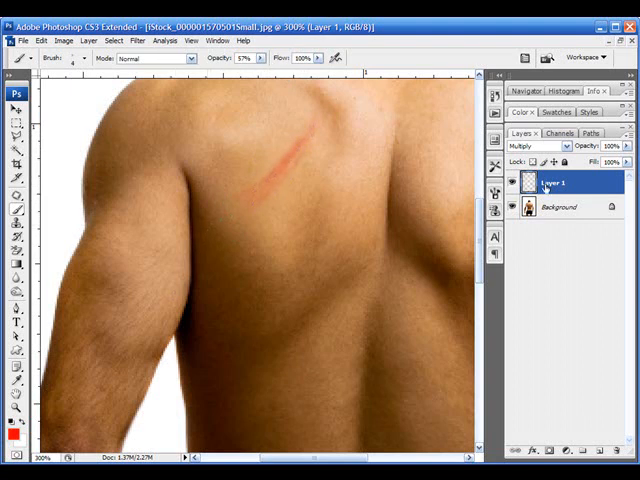
Step: Select Layer 1 holding the painted red scratch to adjust its blending
click(527, 146)
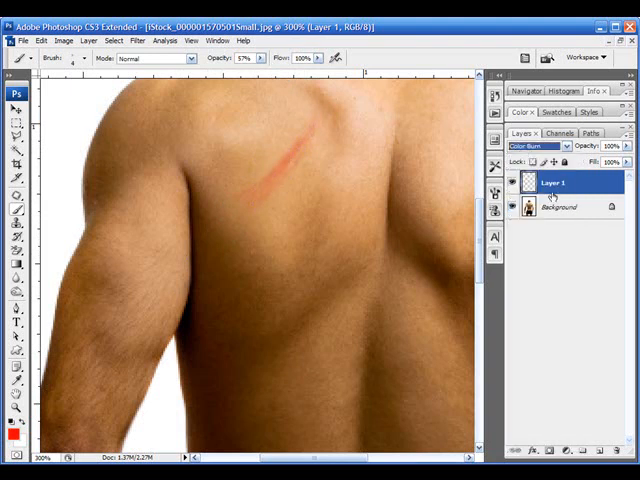
Step: Try Overlay, then set Layer 1's blend mode to Multiply so the red mixes into the skin
click(540, 145)
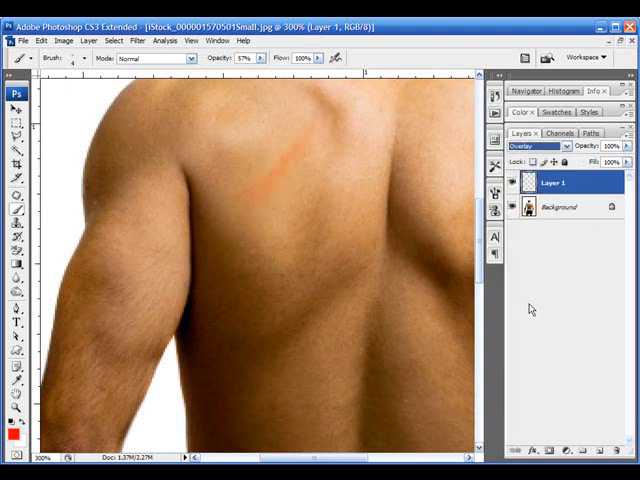
click(525, 146)
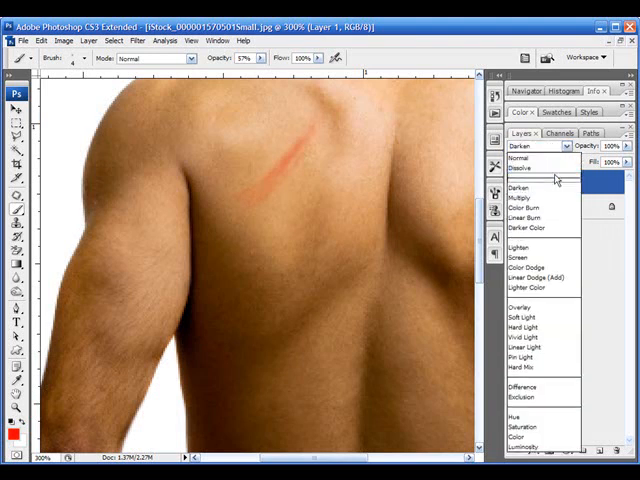
click(523, 184)
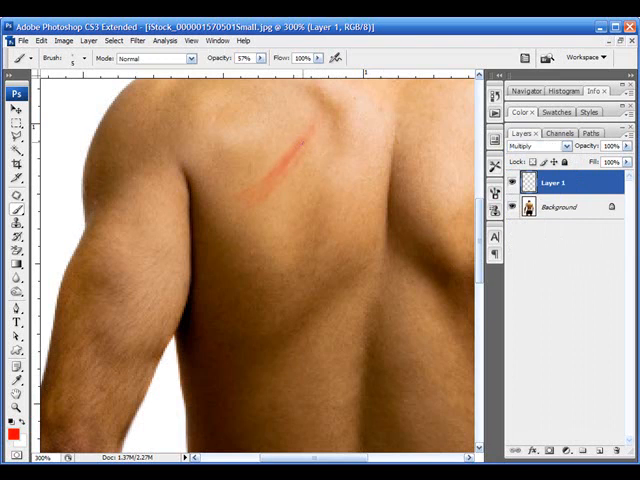
click(296, 150)
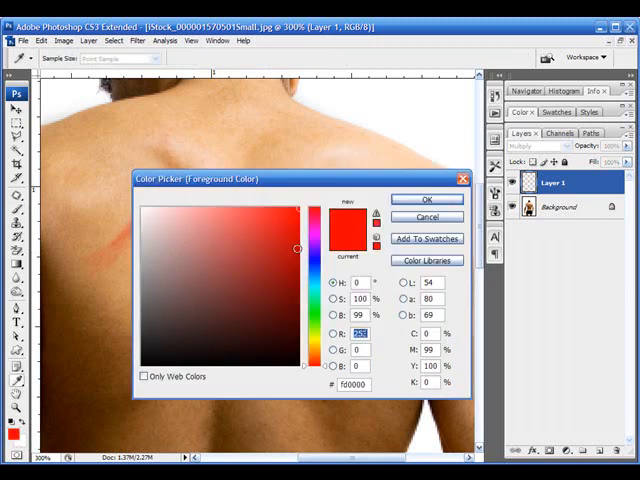
Step: Choose a darker blood red (#ac0000) as the painting colour
click(297, 247)
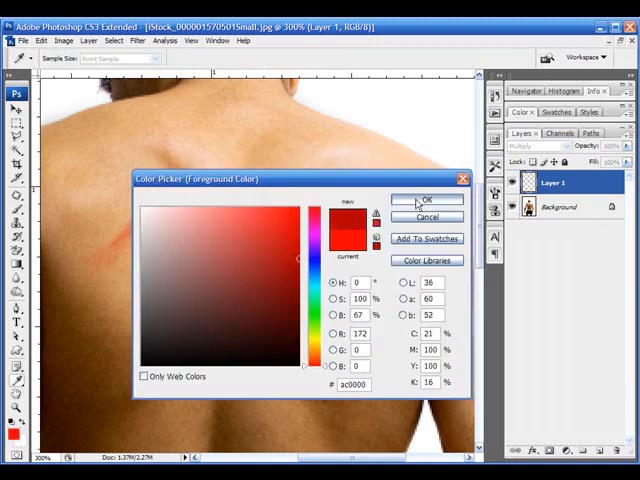
click(427, 199)
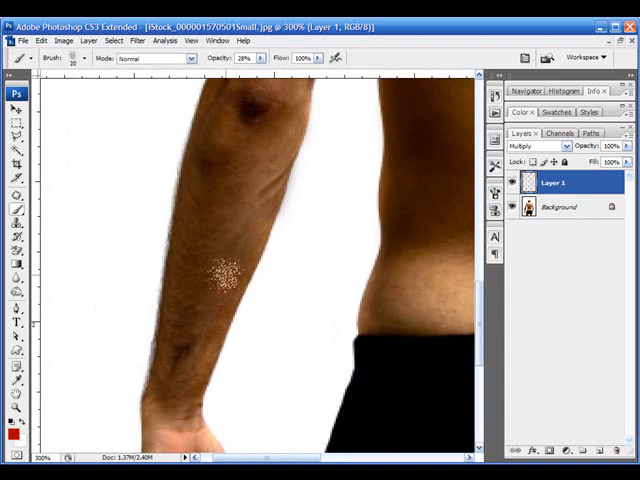
Step: Brush faint dark red tint over the forearm and back of the hand at 28% opacity
drag(225, 275, 230, 240)
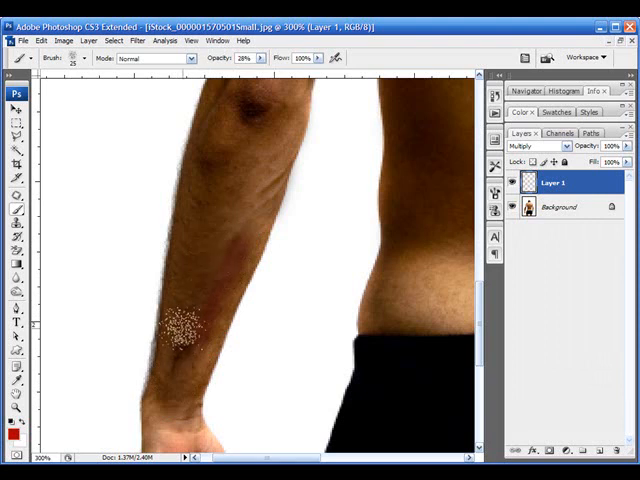
click(185, 335)
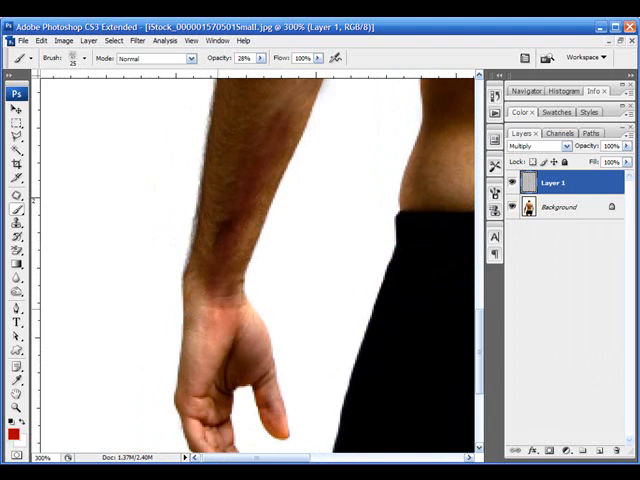
click(210, 220)
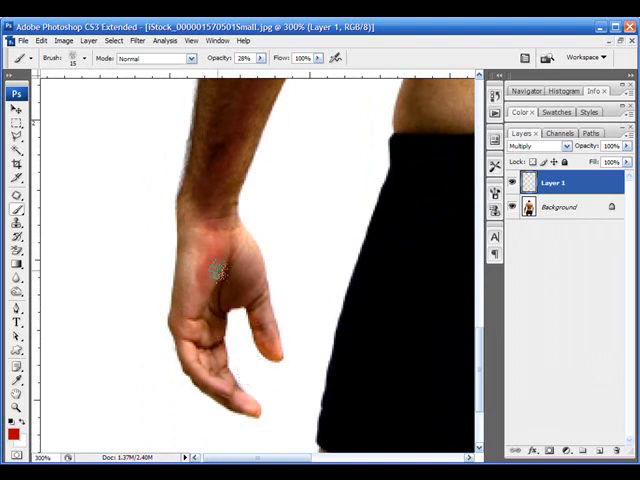
click(213, 278)
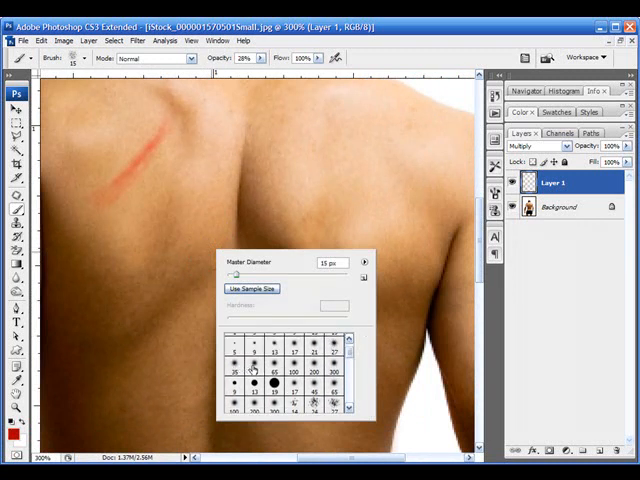
Step: Switch to a 20 px soft round brush for the next strokes
click(268, 383)
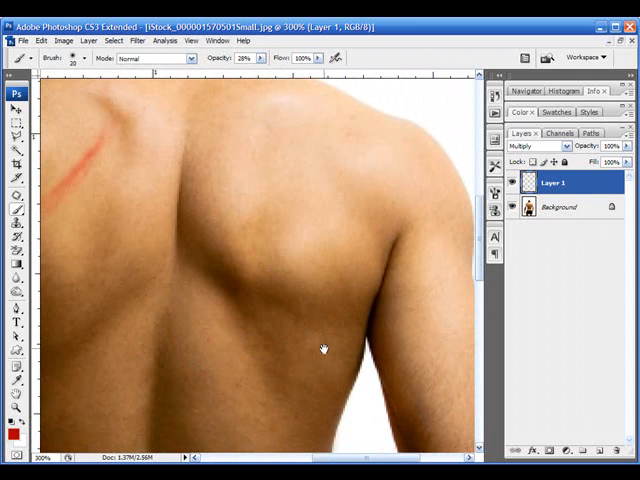
Step: Pan down to the hand and paint red tint over the hand and fingertips with a 2 px brush
drag(322, 350, 246, 333)
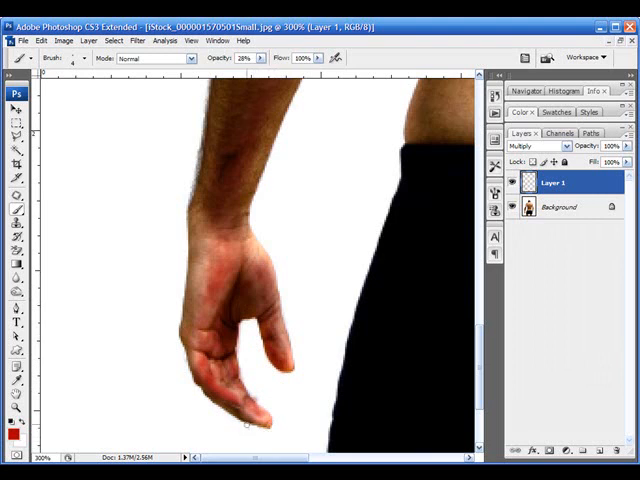
mouse_move(307, 265)
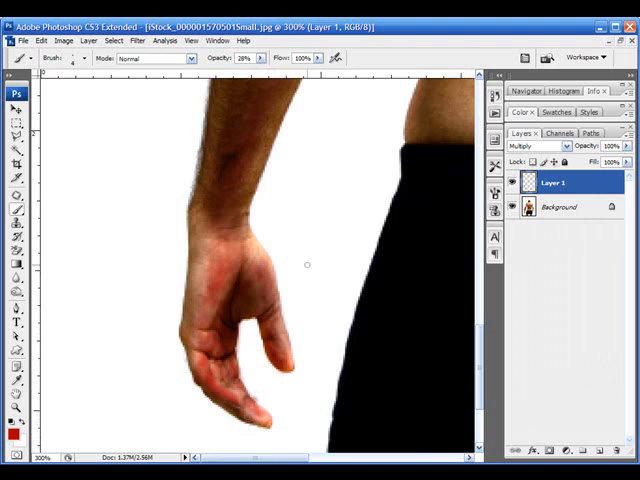
mouse_move(218, 343)
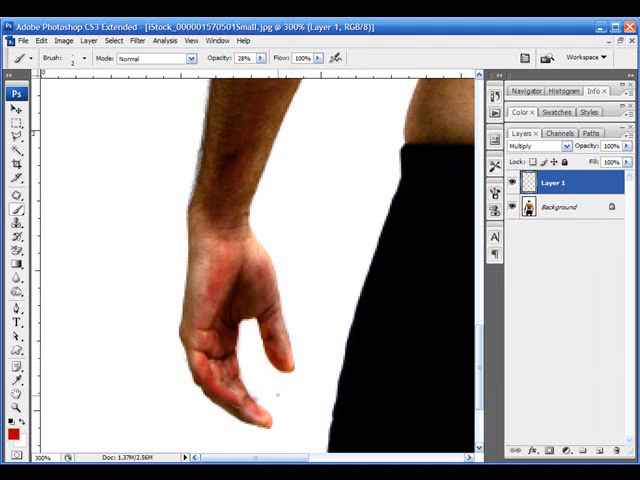
scroll(down, 3)
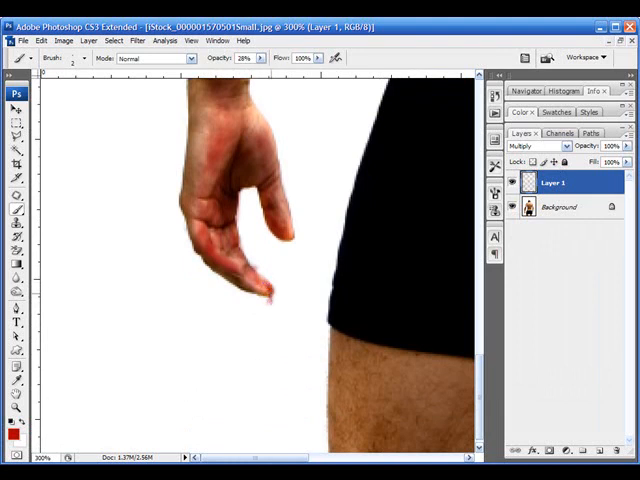
Step: Draw a thin red blood drip running down from the fingertip with the 2 px brush
drag(272, 295, 270, 340)
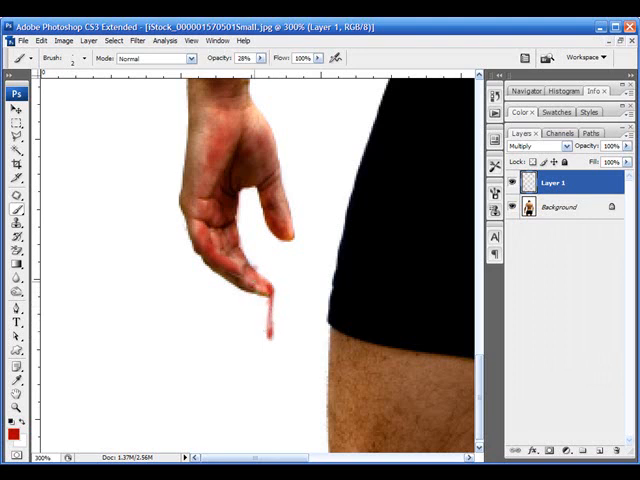
click(256, 300)
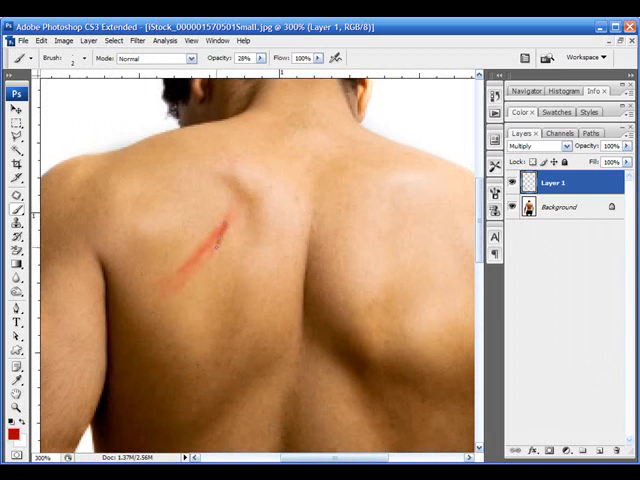
Step: Paint three thin red drips running down from the shoulder-blade scratch
drag(216, 240, 210, 295)
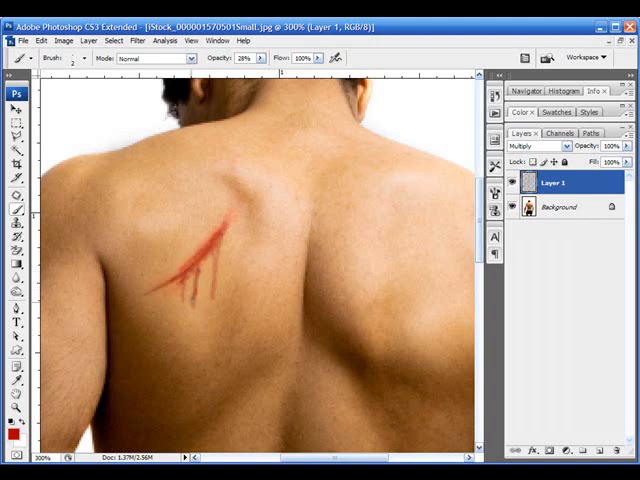
click(14, 57)
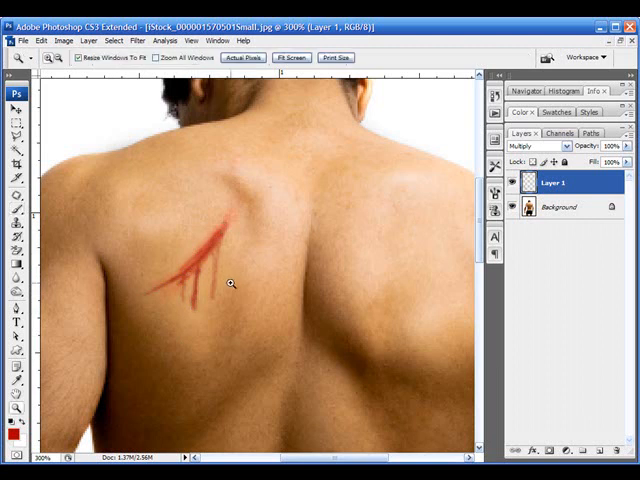
Step: Fit the whole figure on screen, then view it at 100% actual pixels
click(242, 57)
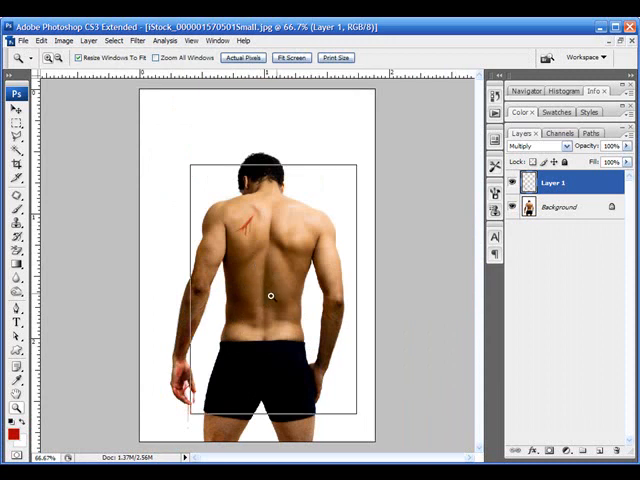
click(243, 57)
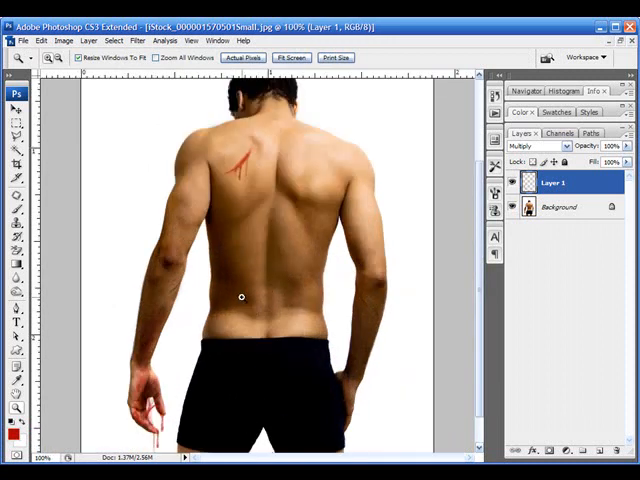